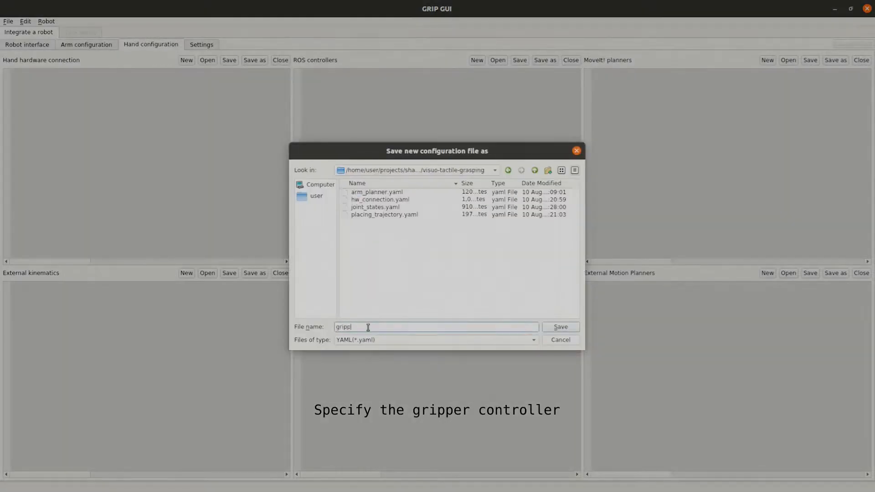
# Save the gripper controller configuration as a YAML file in the visuo-tactile-grasping folder
pyautogui.click(559, 327)
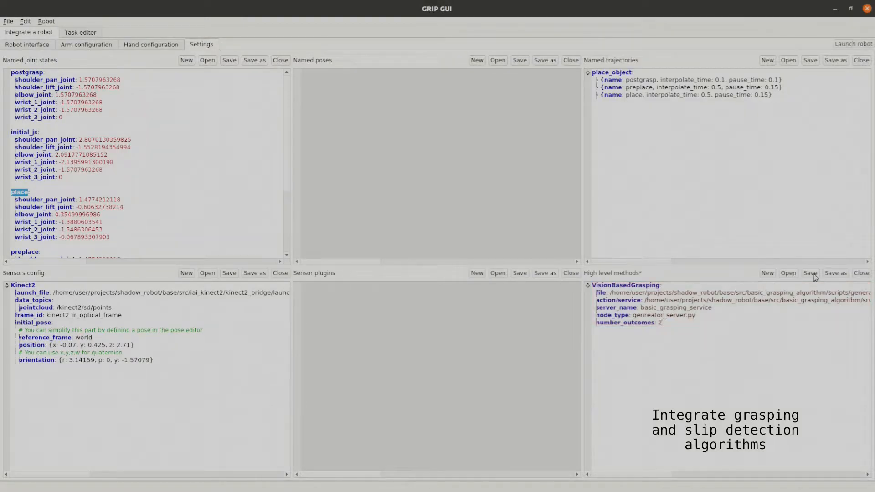
# Add the SlipDetection high-level method entry below VisionBasedGrasping in Settings
pyautogui.click(766, 273)
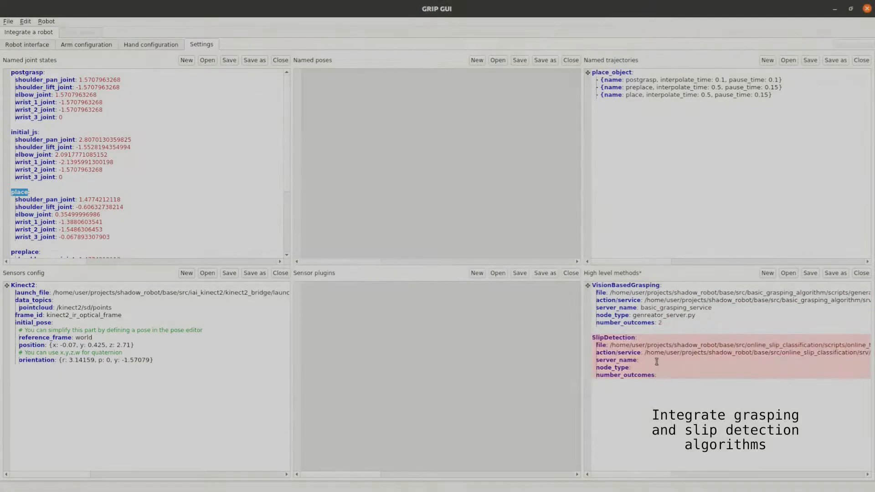